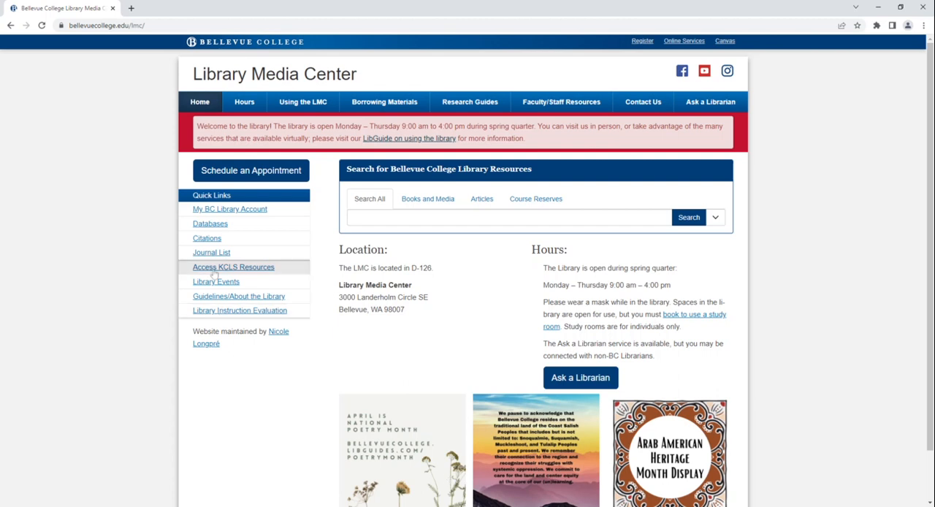
{"action": "mouse_move", "coordinate": [215, 273]}
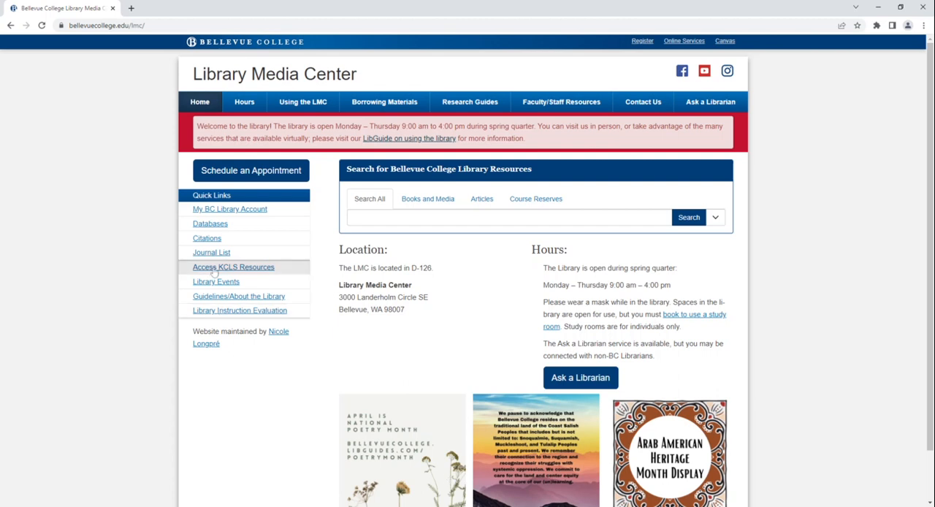
Open the 'Access KCLS Resources' guide from the Library Media Center home page
{"action": "left_click", "coordinate": [234, 267]}
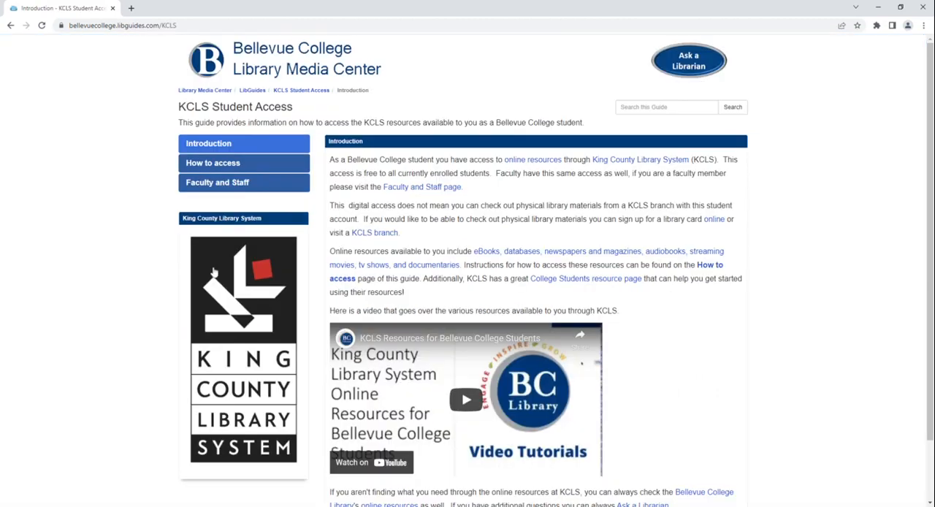
{"action": "mouse_move", "coordinate": [214, 273]}
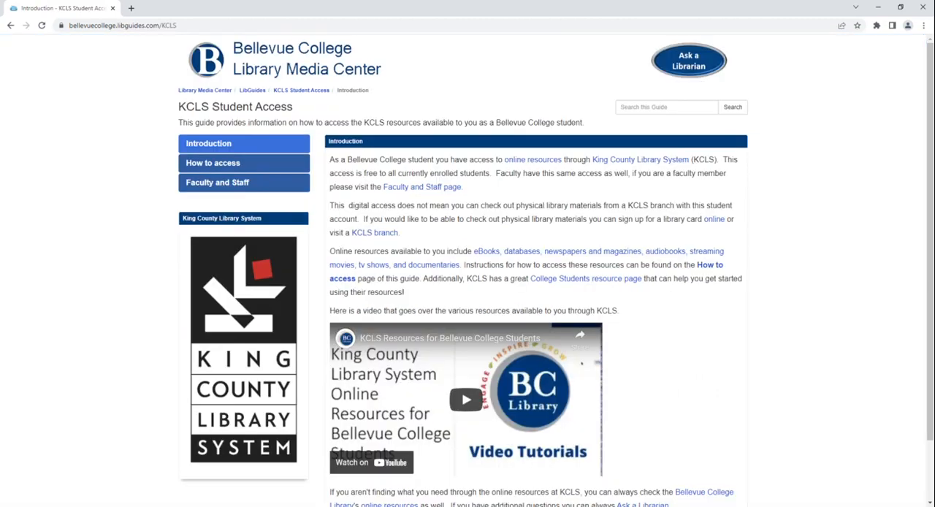
{"action": "mouse_move", "coordinate": [211, 283]}
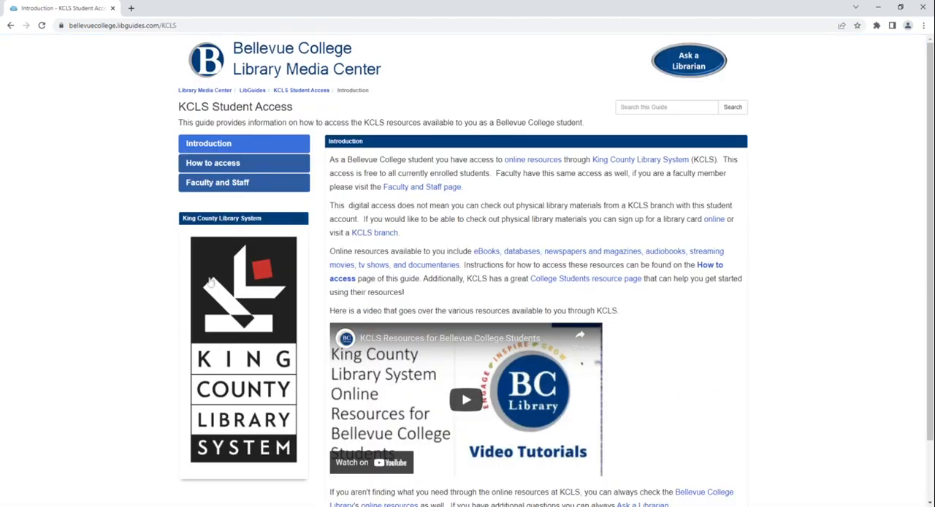
{"action": "mouse_move", "coordinate": [533, 160]}
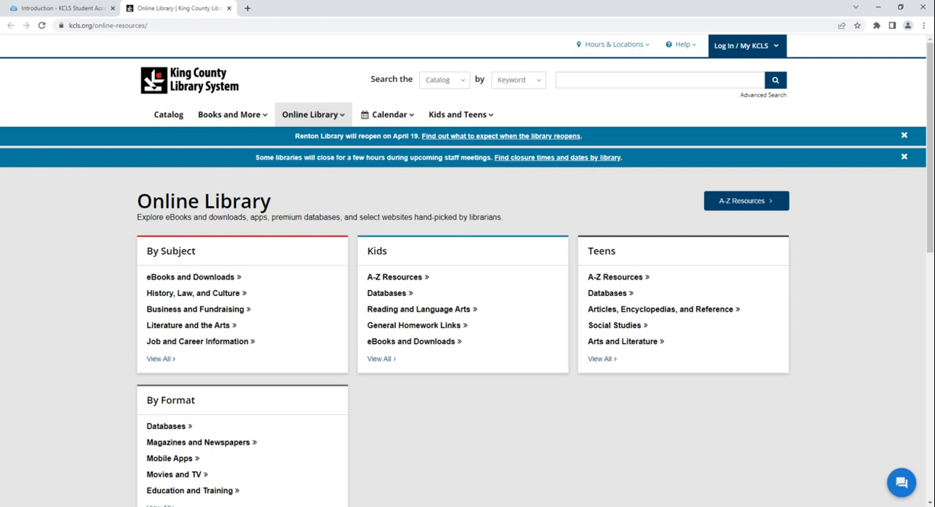
{"action": "mouse_move", "coordinate": [524, 190]}
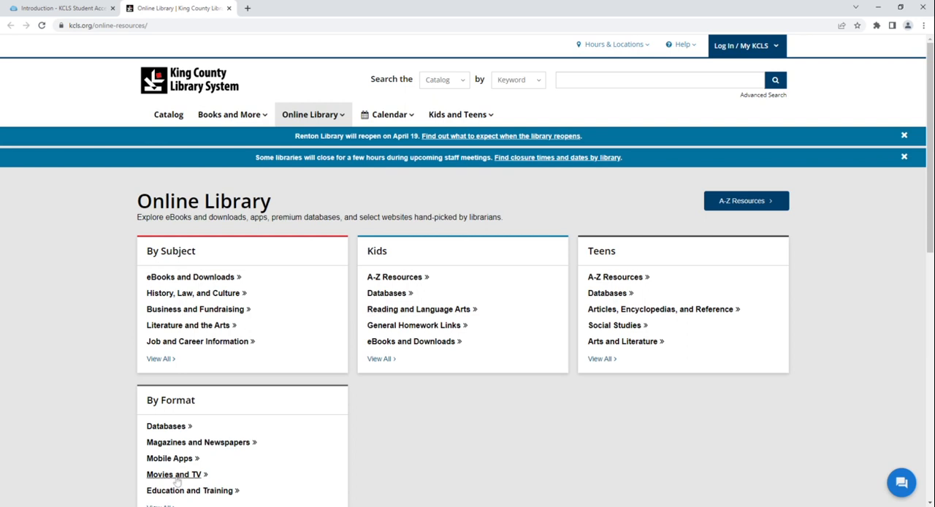
Go to the library's Kanopy page through the Movies and TV online resources listing
{"action": "left_click", "coordinate": [174, 474]}
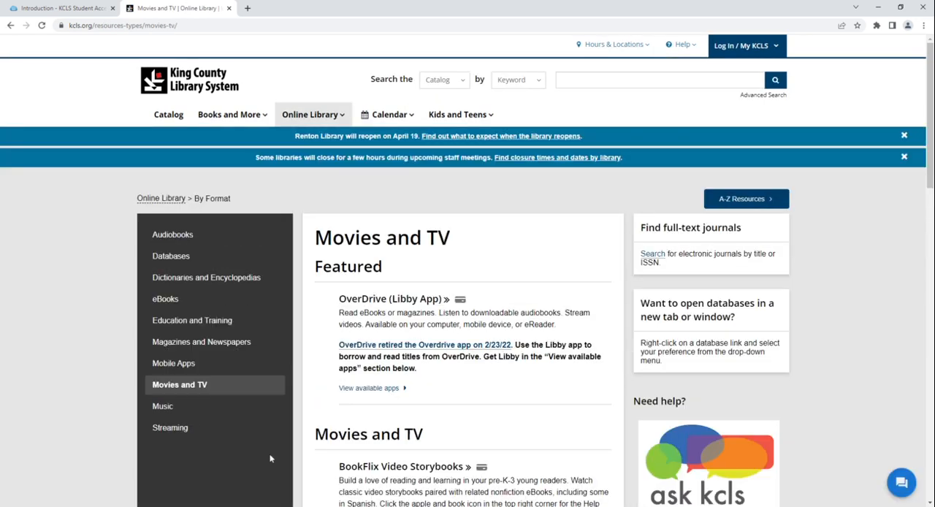
{"action": "scroll", "scroll_direction": "down", "scroll_amount": 3}
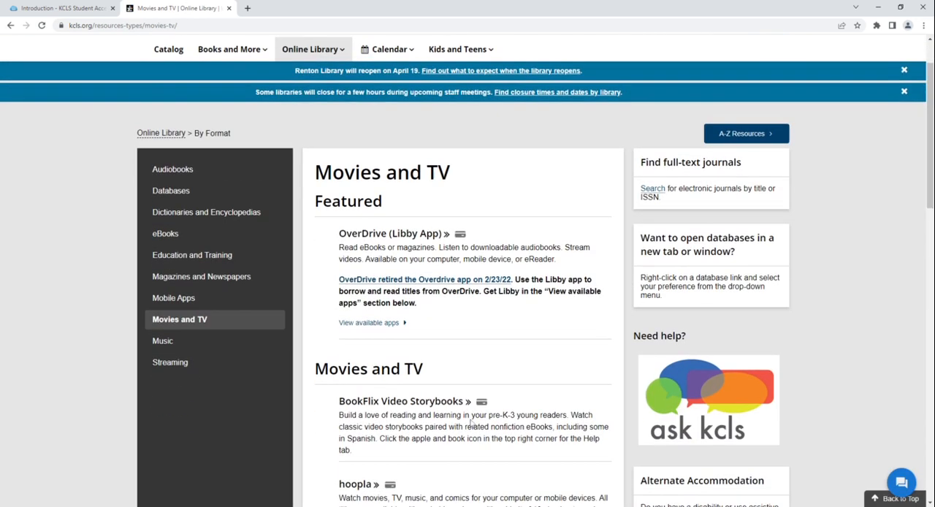
{"action": "scroll", "scroll_direction": "down", "scroll_amount": 3}
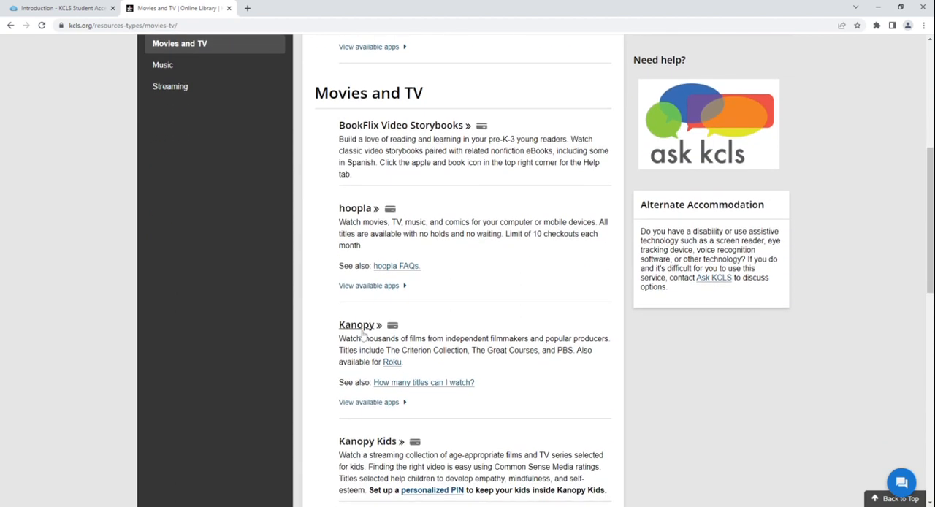
{"action": "left_click", "coordinate": [356, 324]}
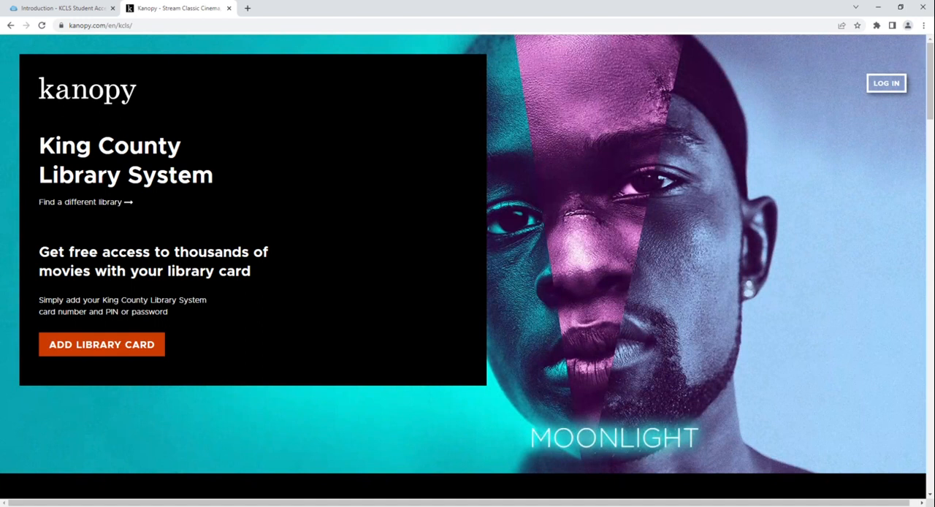
Add a King County library card to Kanopy by entering its number and PIN
{"action": "left_click", "coordinate": [101, 344]}
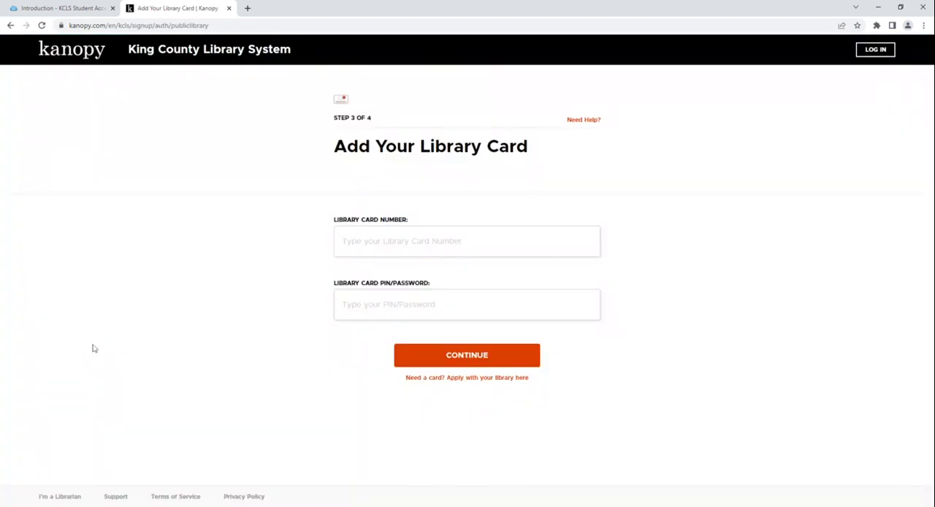
{"action": "mouse_move", "coordinate": [162, 341]}
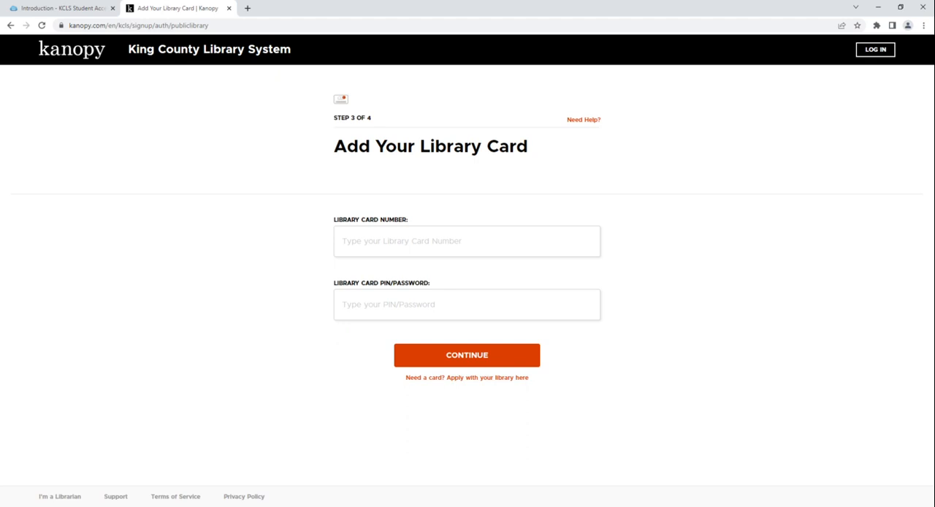
{"action": "type", "text": "BVC"}
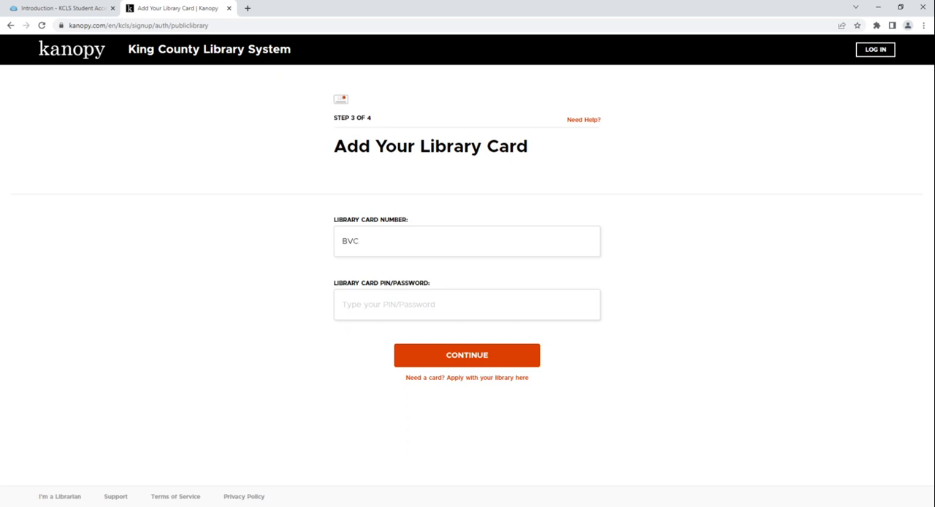
{"action": "type", "text": "202555590"}
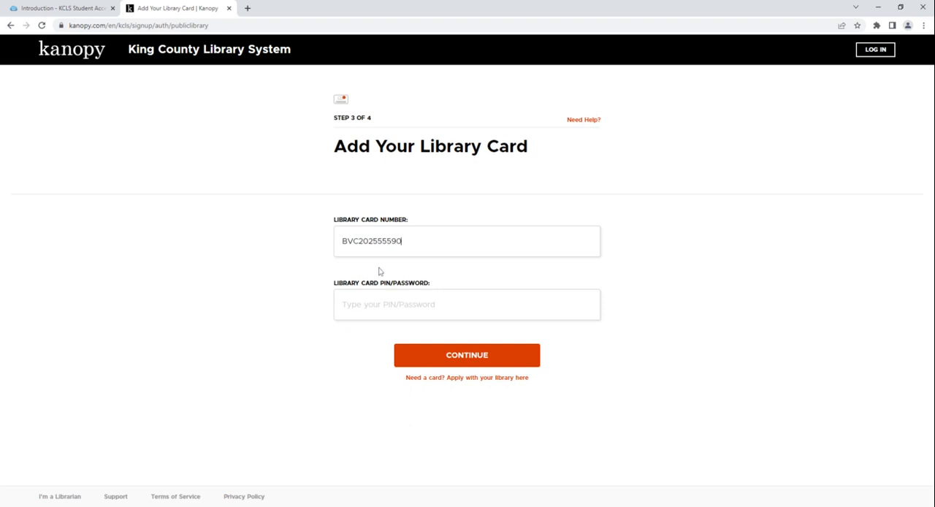
{"action": "left_click", "coordinate": [467, 304]}
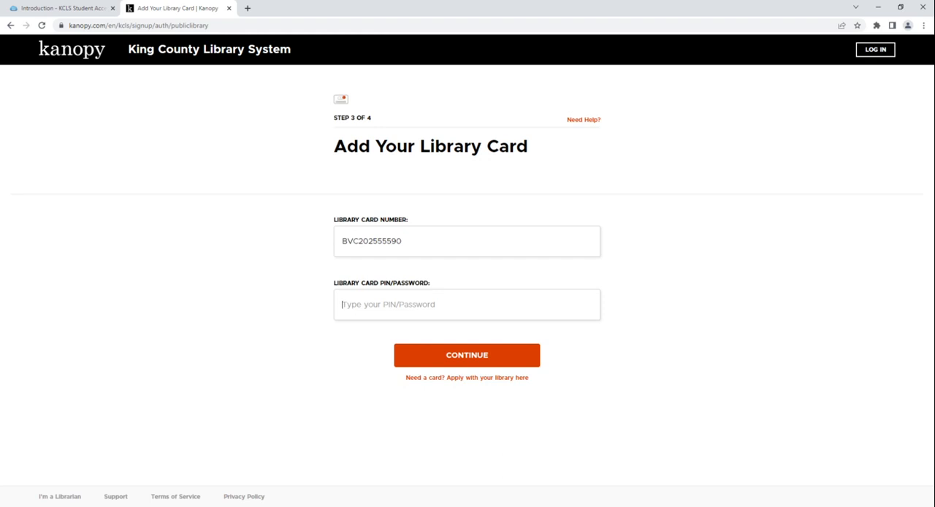
{"action": "type", "text": "•"}
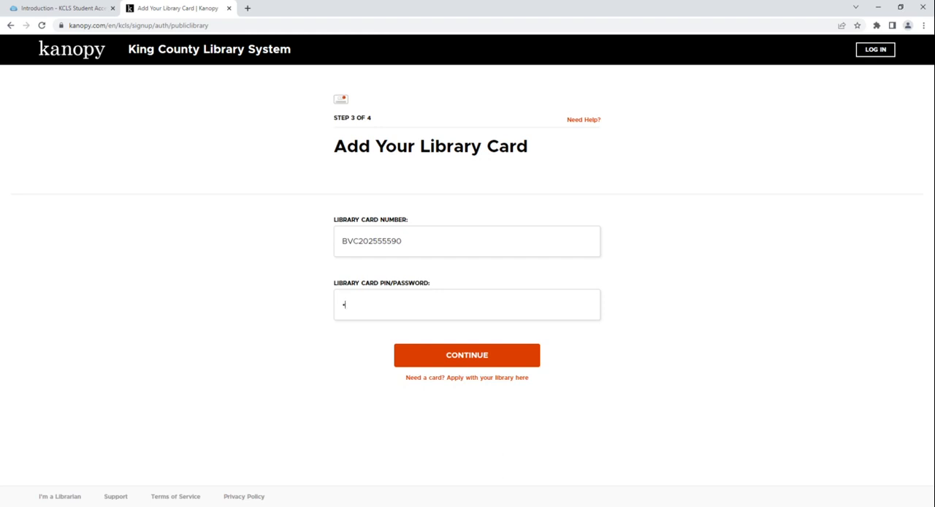
{"action": "type", "text": "•••"}
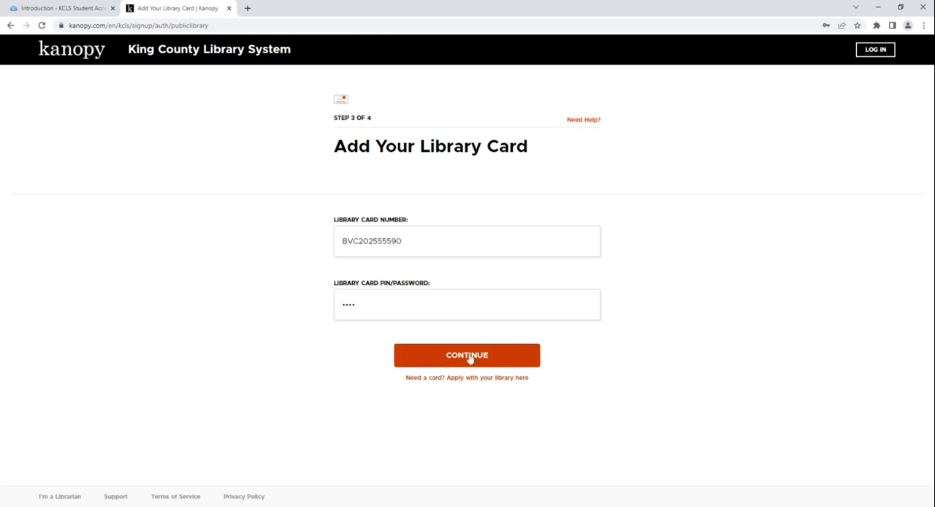
{"action": "left_click", "coordinate": [467, 356]}
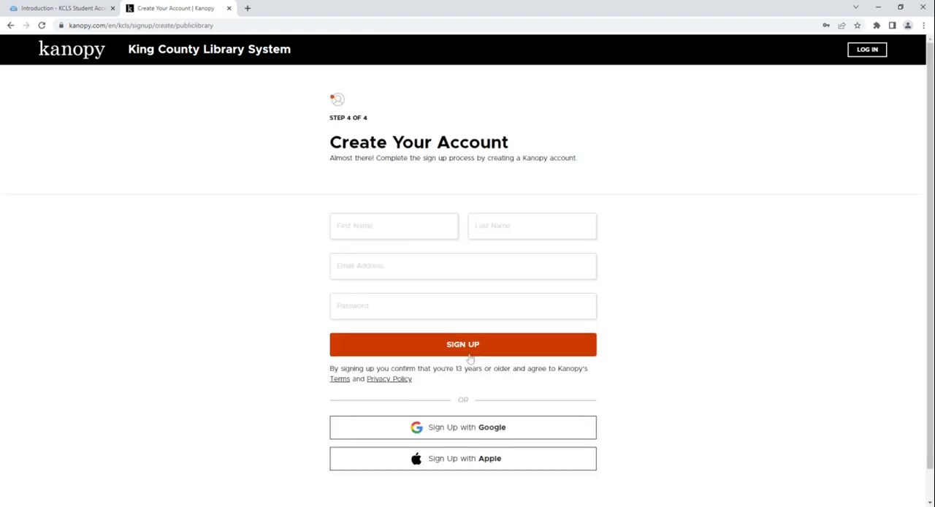
{"action": "mouse_move", "coordinate": [470, 359]}
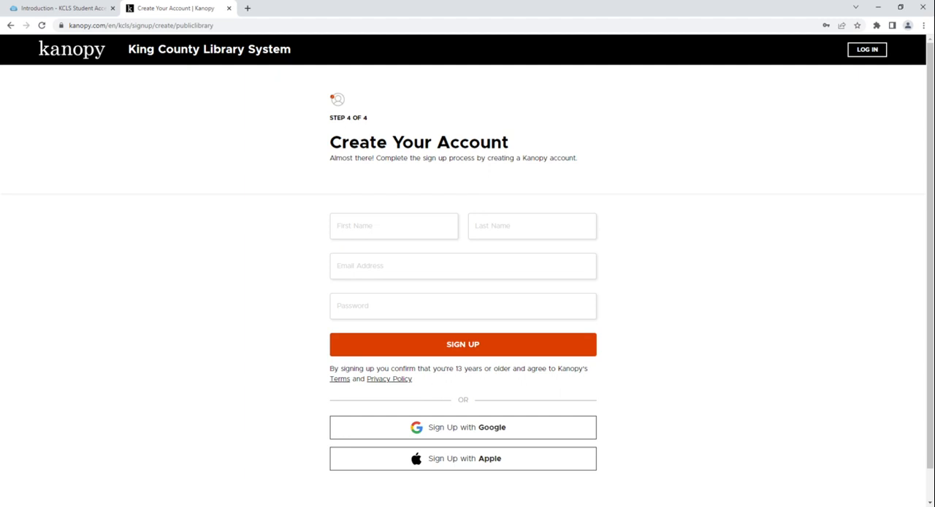
Sign up with first name, last name, email and password, then enter the film browsing page
{"action": "left_click", "coordinate": [394, 225]}
{"action": "type", "text": "Nicole"}
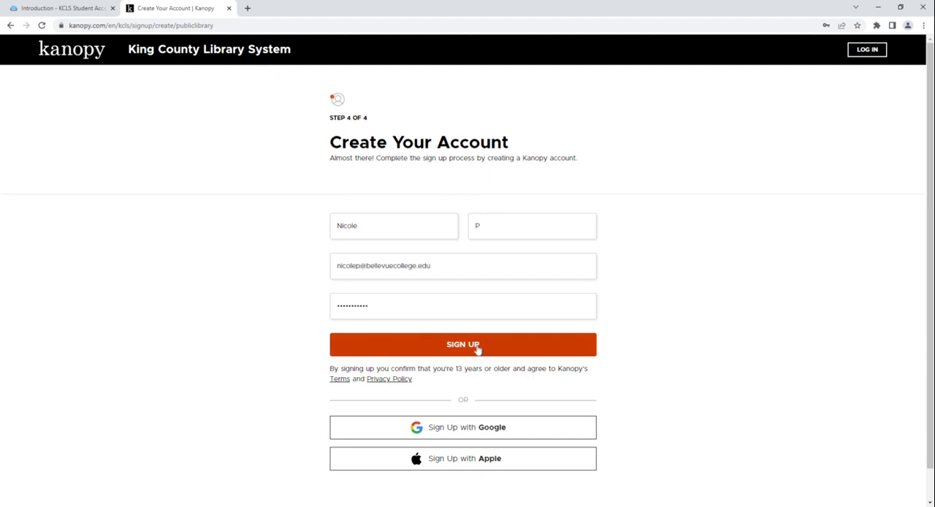
{"action": "left_click", "coordinate": [463, 344]}
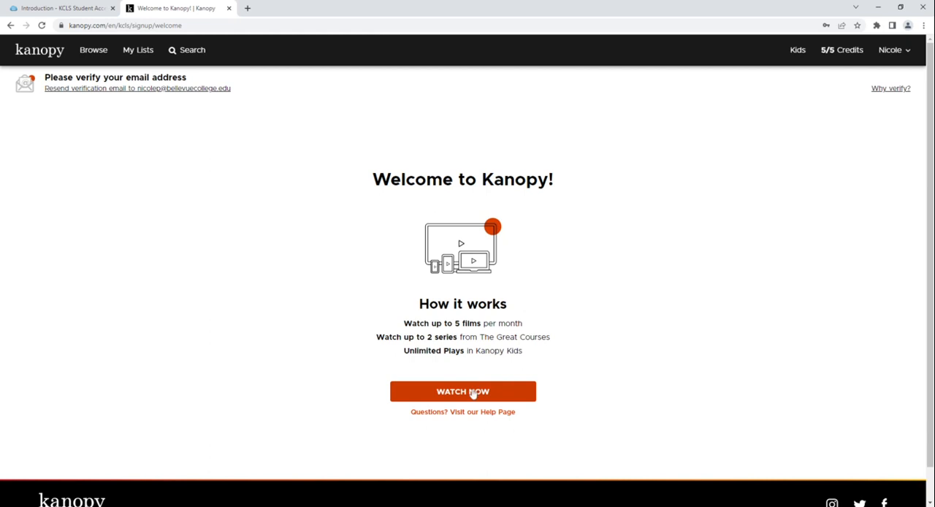
{"action": "left_click", "coordinate": [462, 392]}
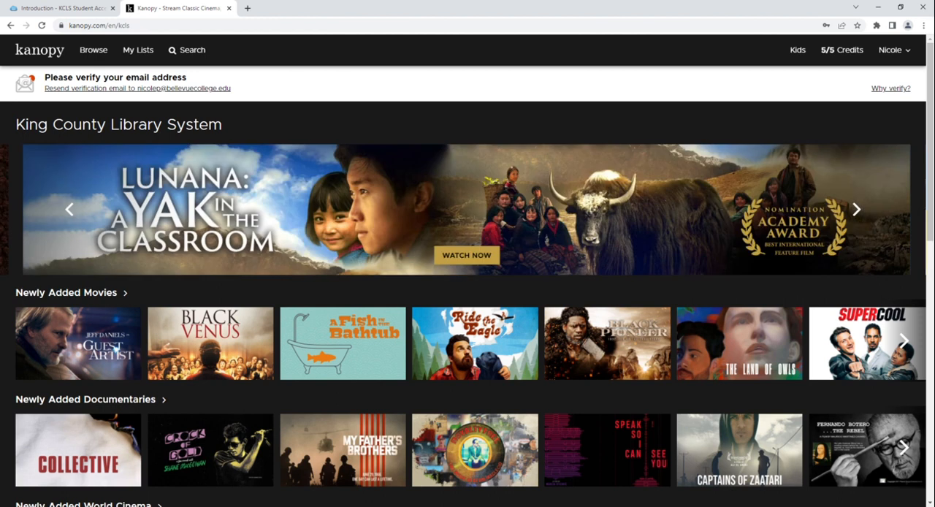
{"action": "mouse_move", "coordinate": [475, 343]}
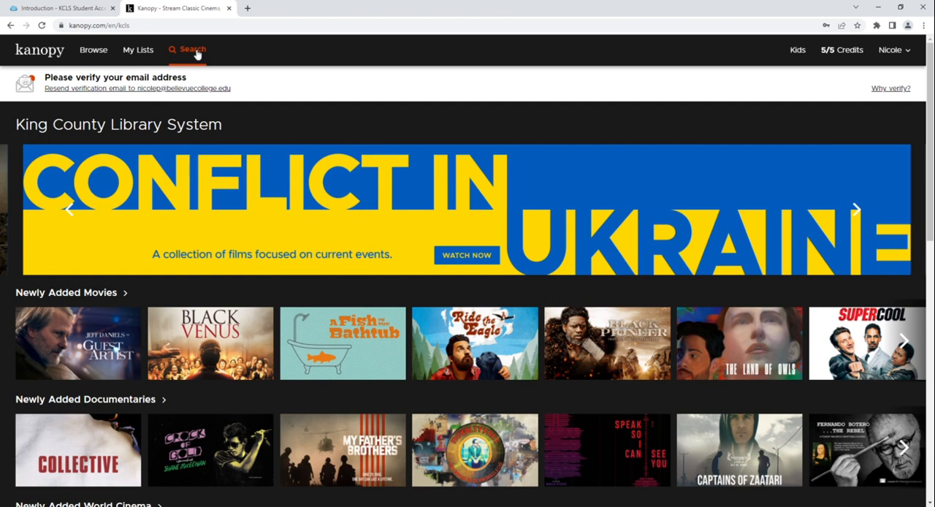
Search Kanopy for 'Miranda and Police Interrogation'
{"action": "left_click", "coordinate": [192, 50]}
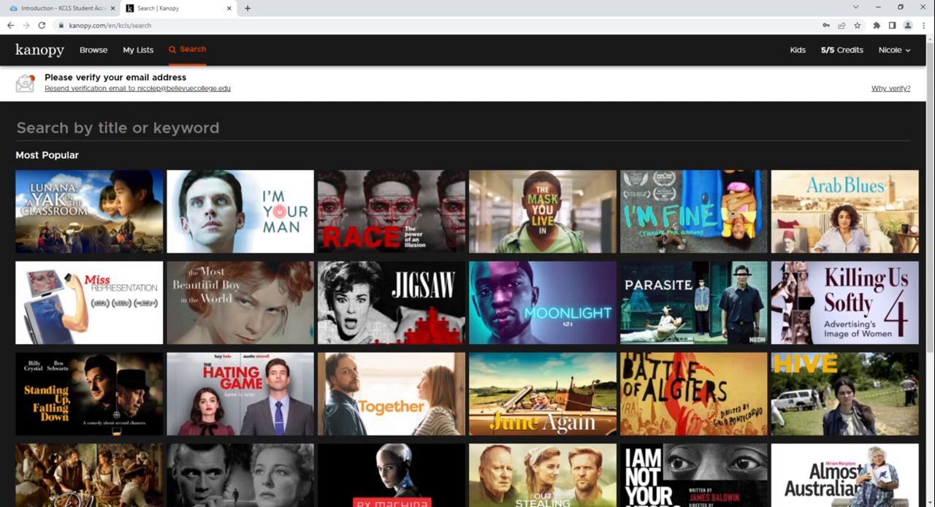
{"action": "type", "text": "Miranda and Police I"}
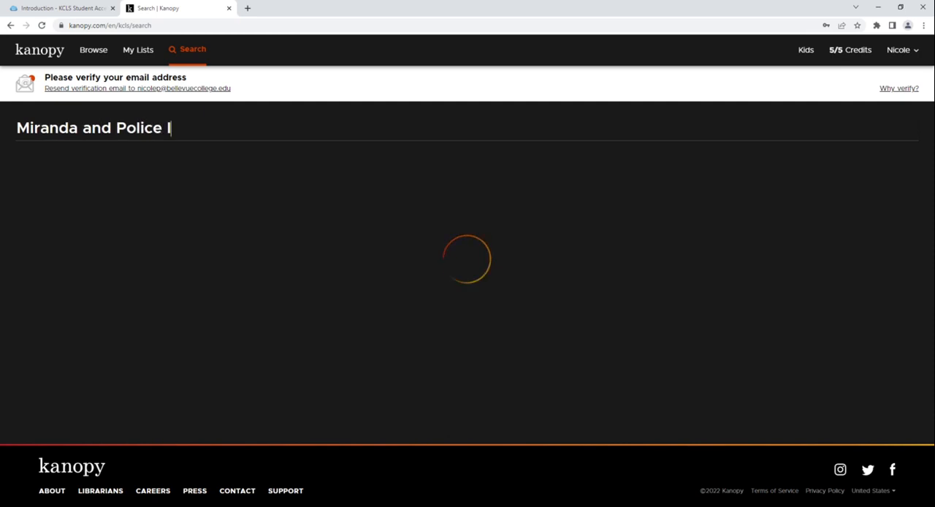
{"action": "type", "text": "nter"}
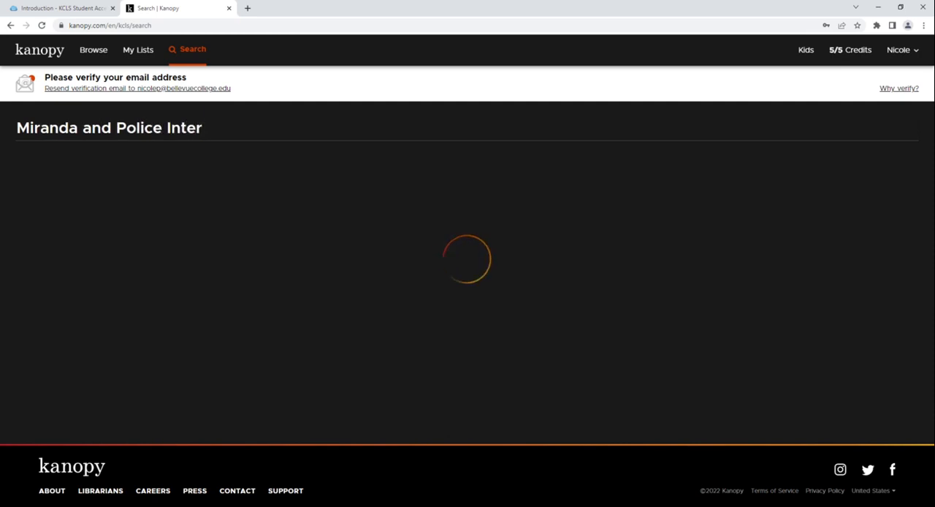
{"action": "type", "text": "rogation"}
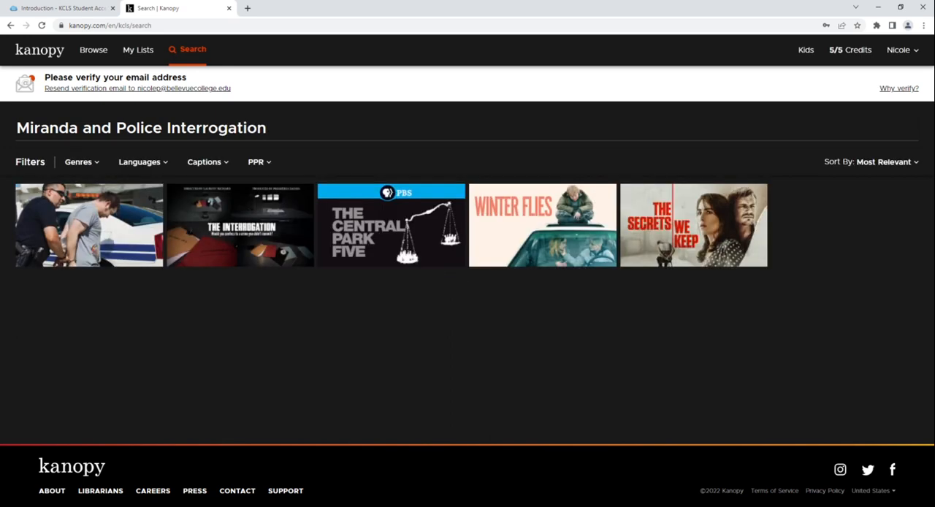
{"action": "mouse_move", "coordinate": [88, 225]}
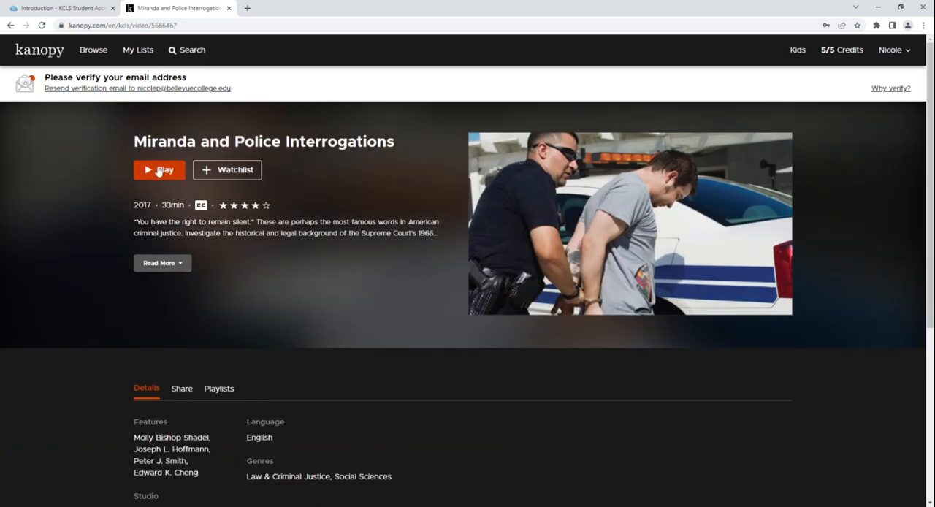
Play 'Miranda and Police Interrogations' and pause it five seconds in
{"action": "left_click", "coordinate": [159, 170]}
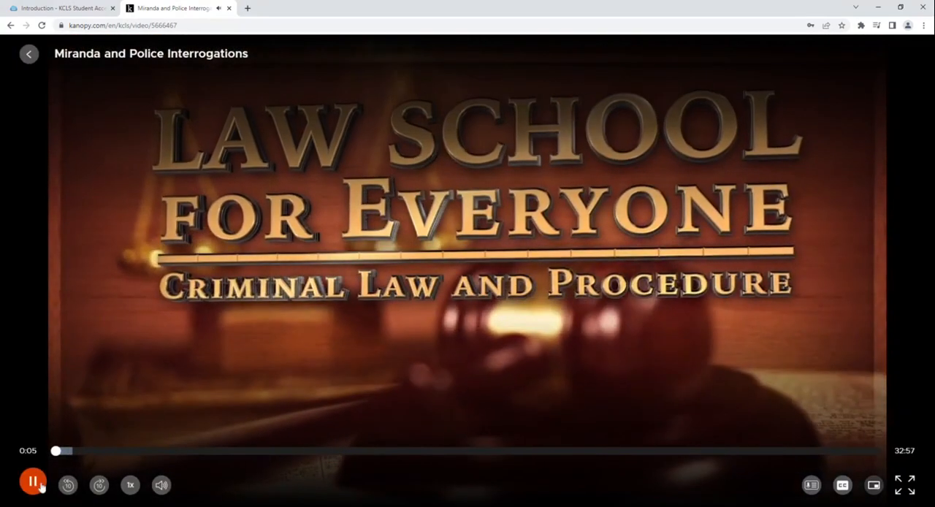
{"action": "left_click", "coordinate": [32, 484]}
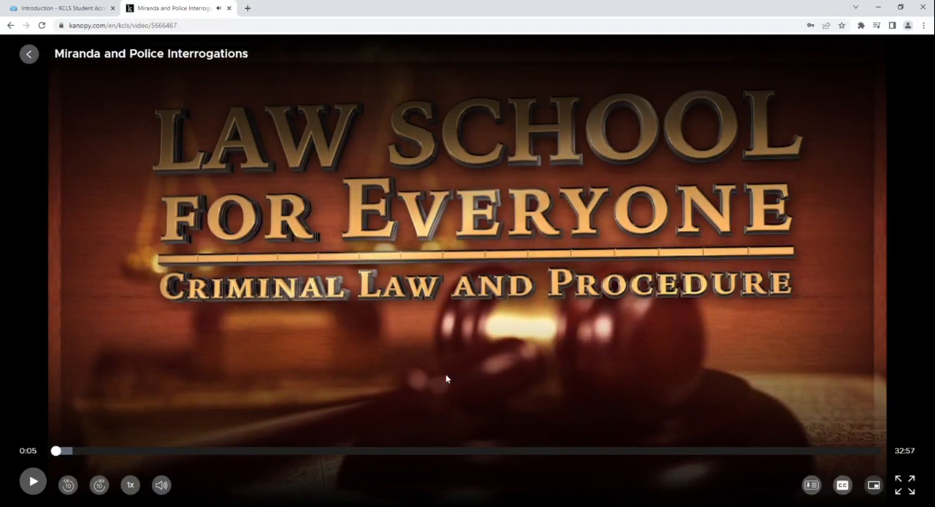